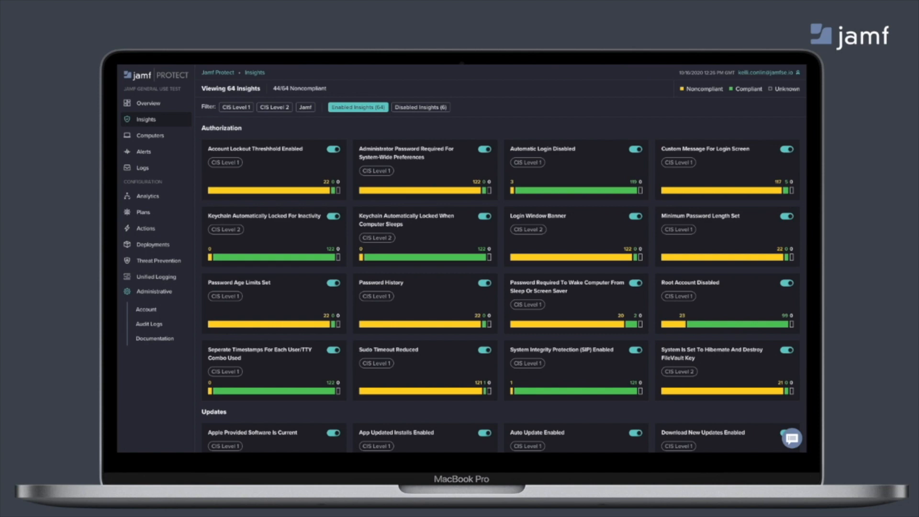
# View the App Updated Installs Enabled insight details listing 96 noncompliant and 26 compliant computers.
pyautogui.click(397, 433)
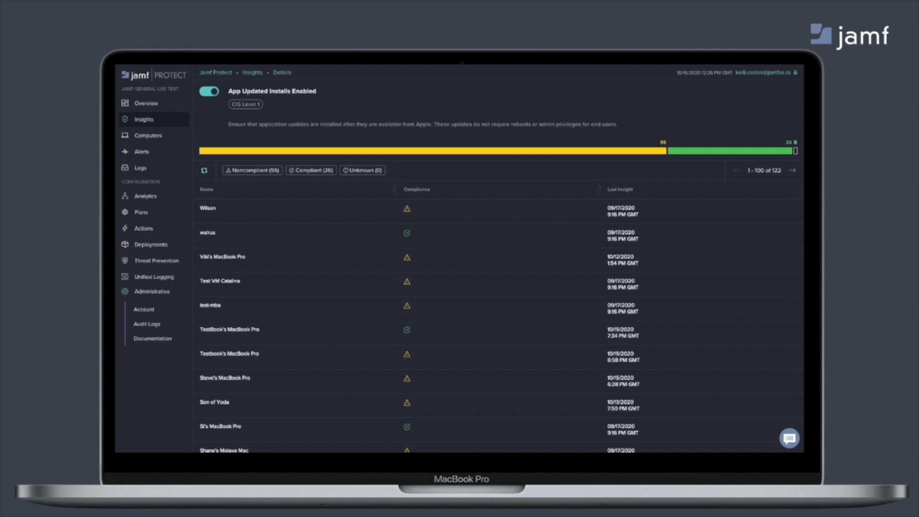
pyautogui.click(156, 260)
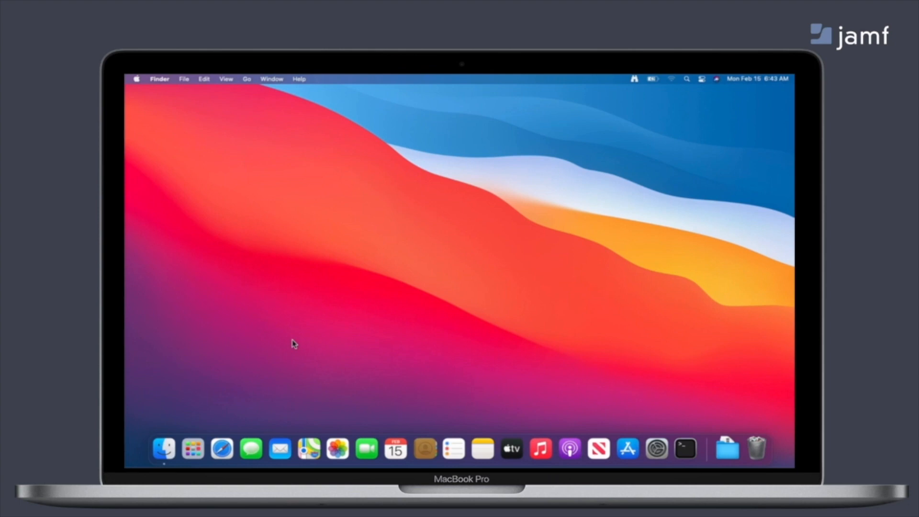
pyautogui.moveTo(588, 291)
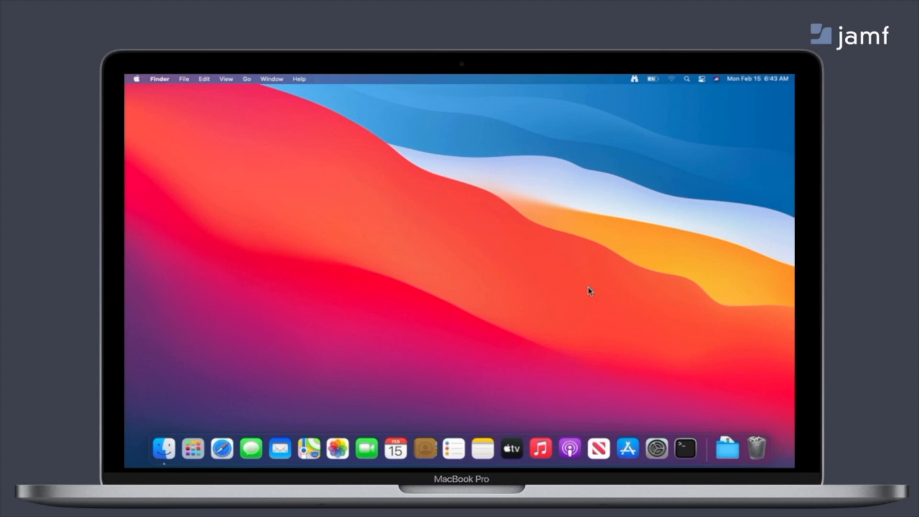
pyautogui.moveTo(731, 452)
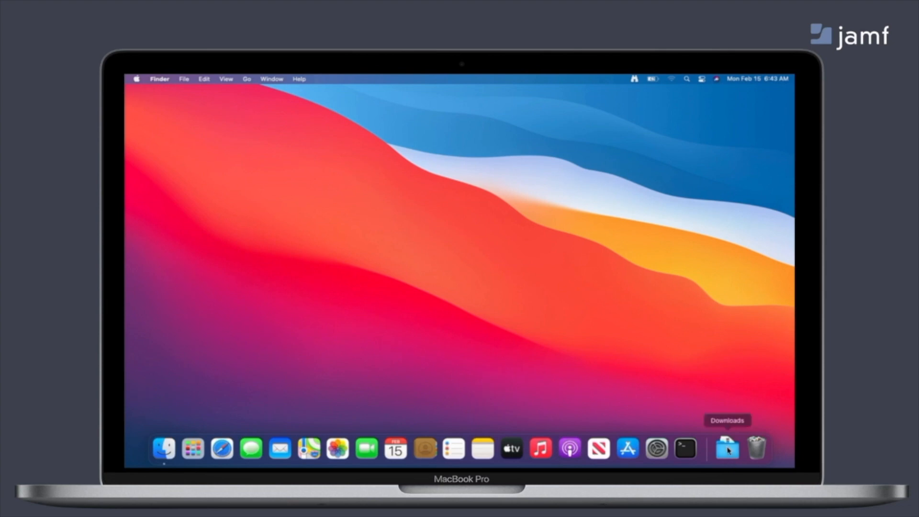
# Mount JMTTrader_Mac.dmg from the AppleJeus 2 downloads so JMTTrader.pkg appears.
pyautogui.click(729, 449)
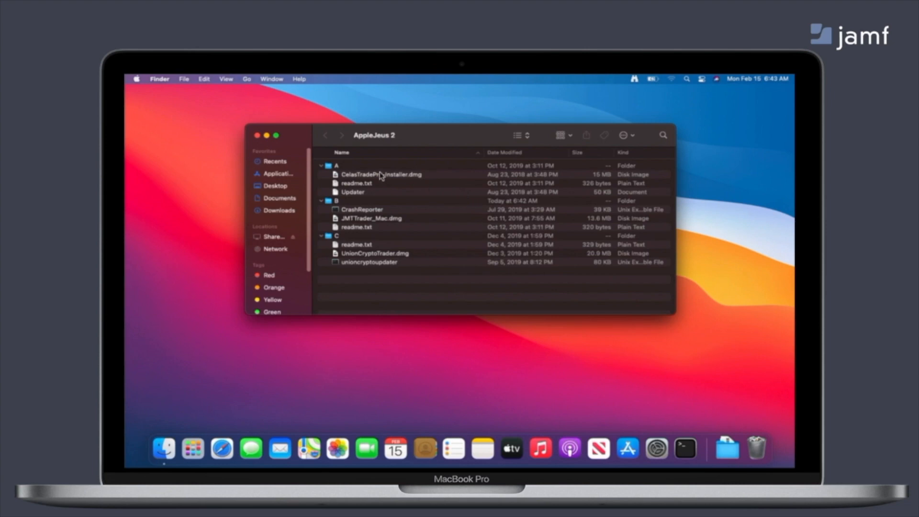
pyautogui.click(371, 218)
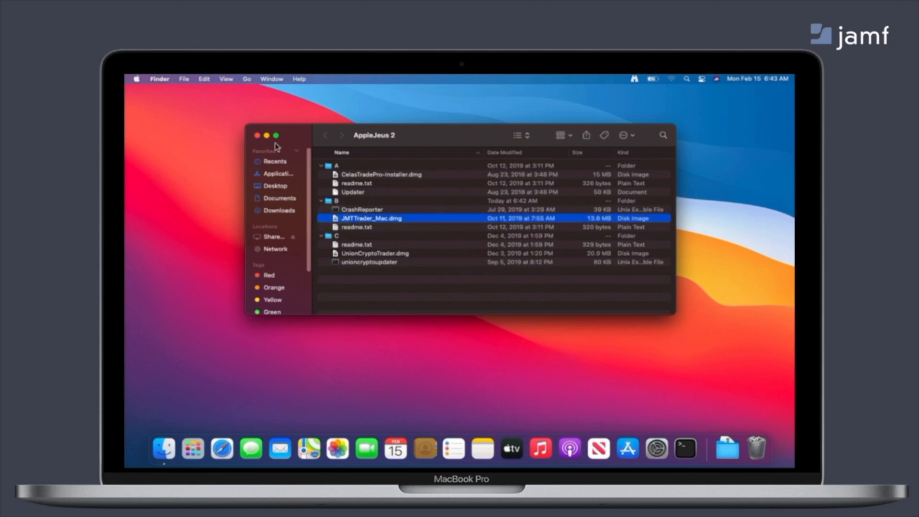
pyautogui.doubleClick(370, 218)
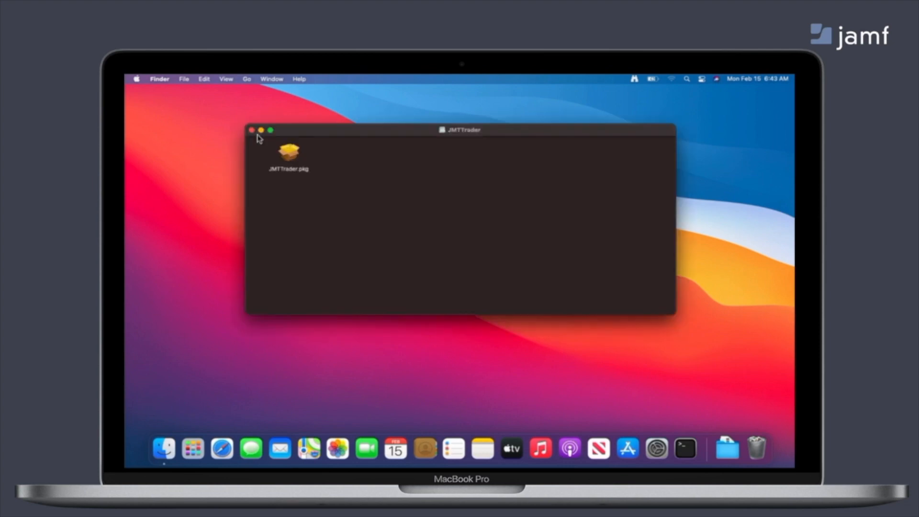
# Run the JMTTrader.pkg installer and authorize it with the administrator password.
pyautogui.click(289, 152)
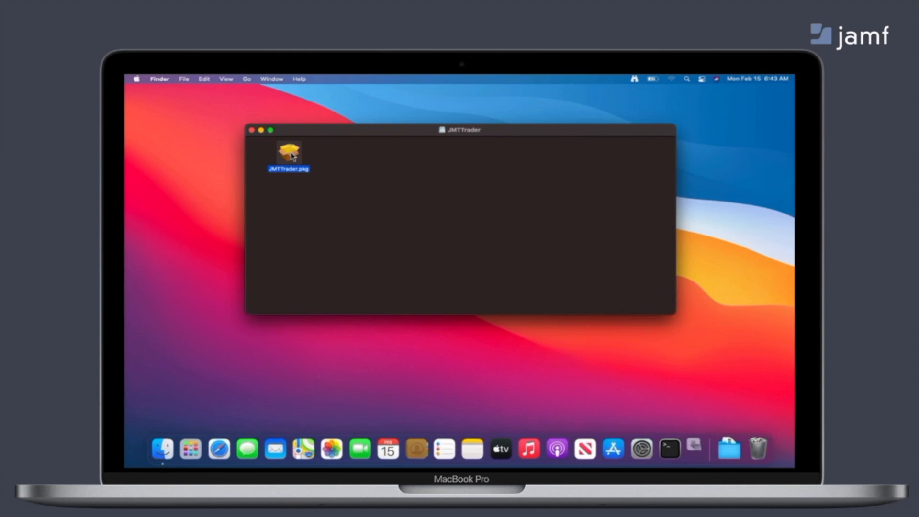
pyautogui.doubleClick(288, 151)
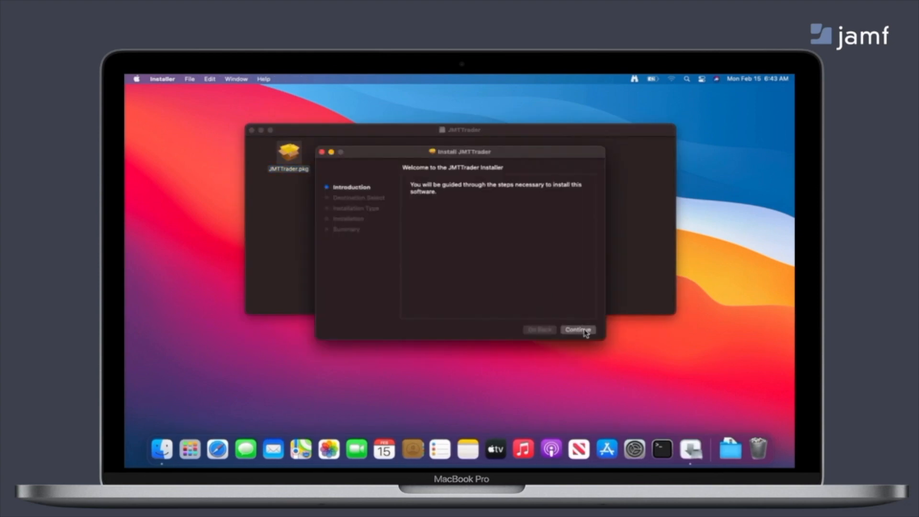
pyautogui.click(578, 330)
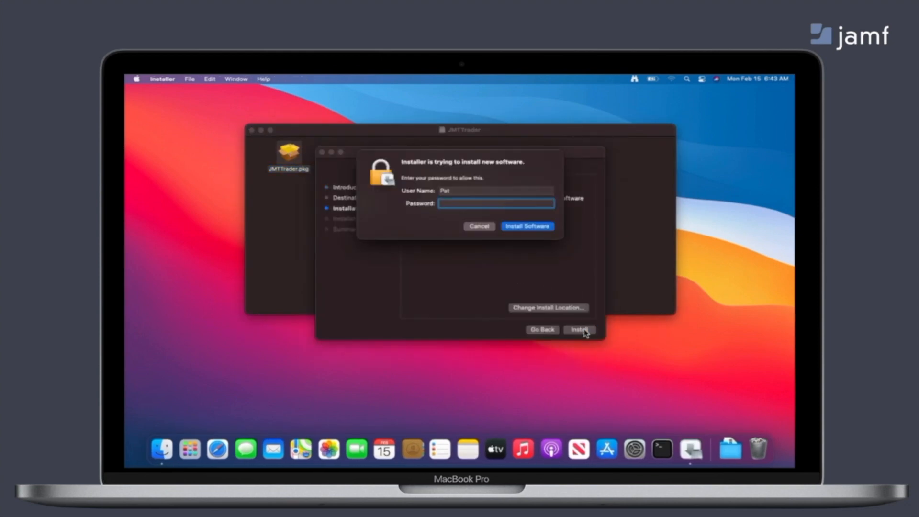
pyautogui.write('••••••')
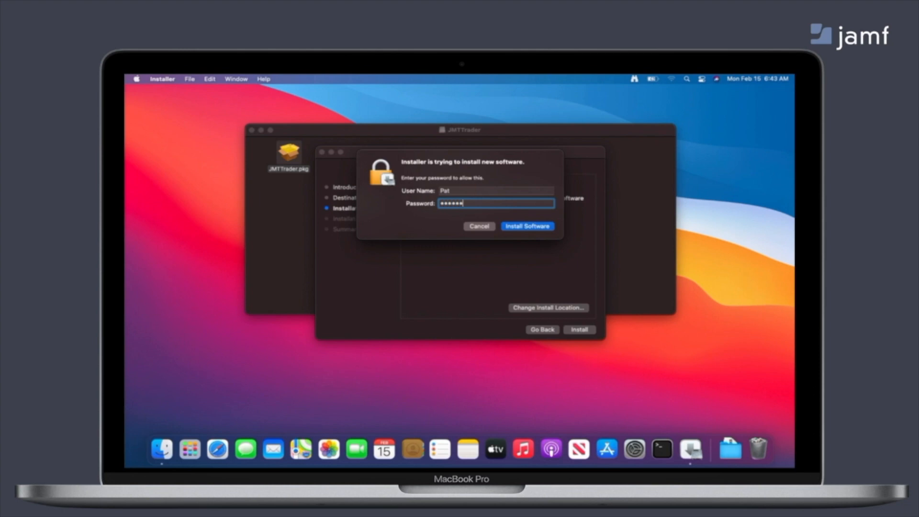
pyautogui.click(527, 226)
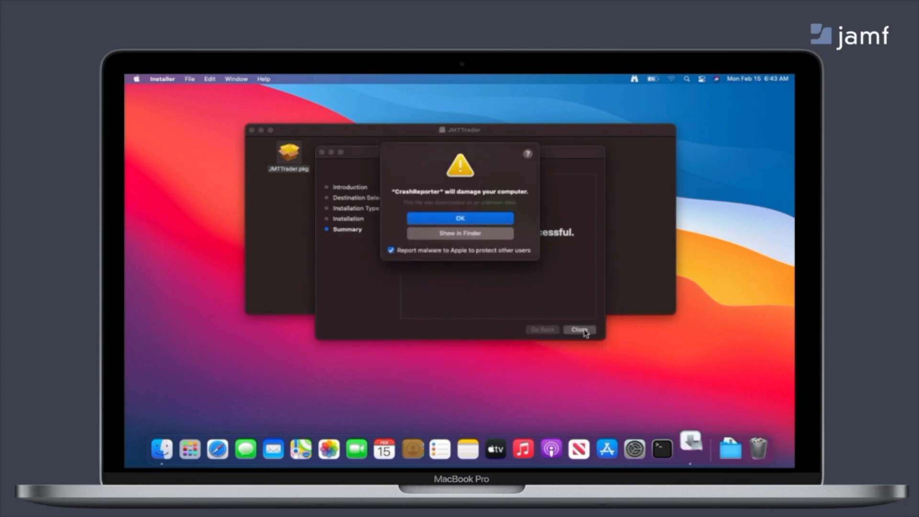
pyautogui.click(459, 218)
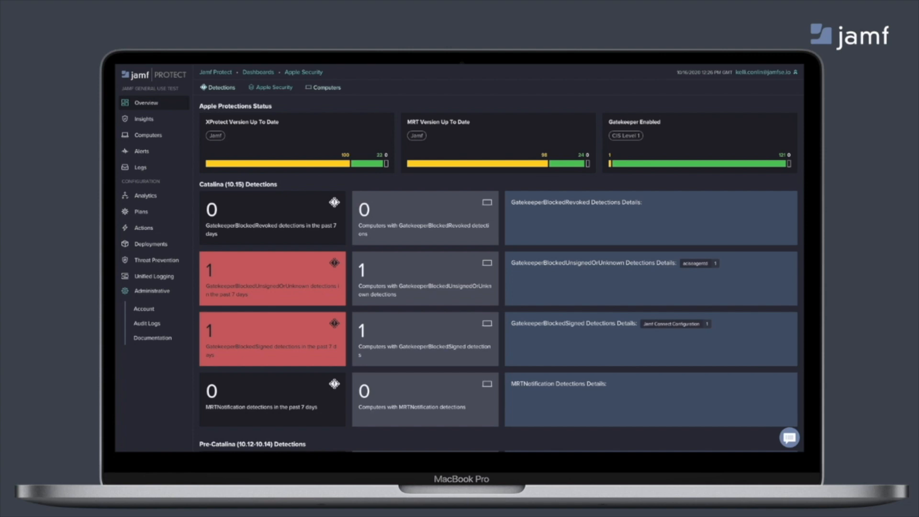
pyautogui.click(153, 276)
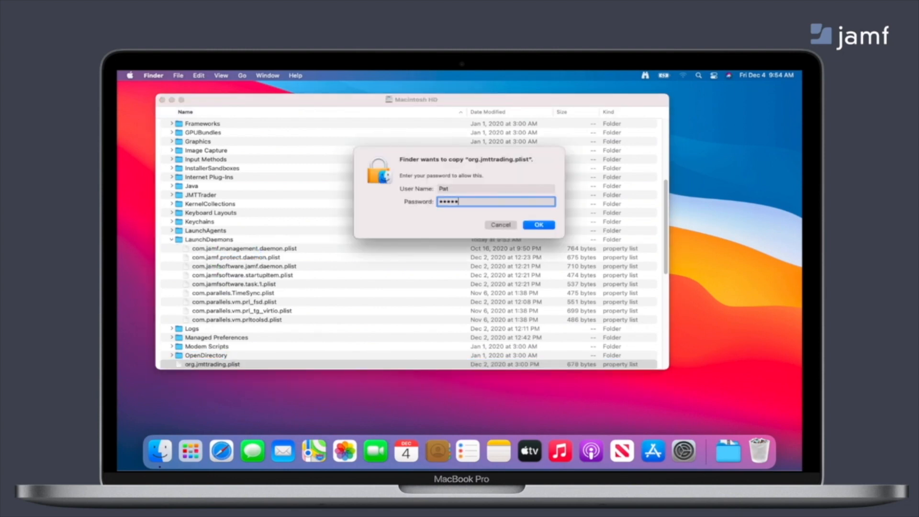
# Approve the copy and confirm org.jmttrading.plist now sits in LaunchDaemons.
pyautogui.click(538, 224)
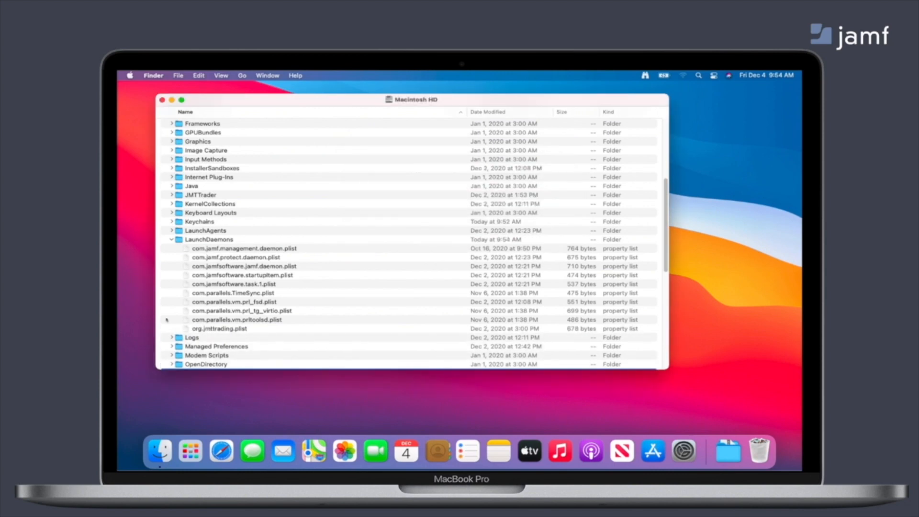
pyautogui.click(192, 337)
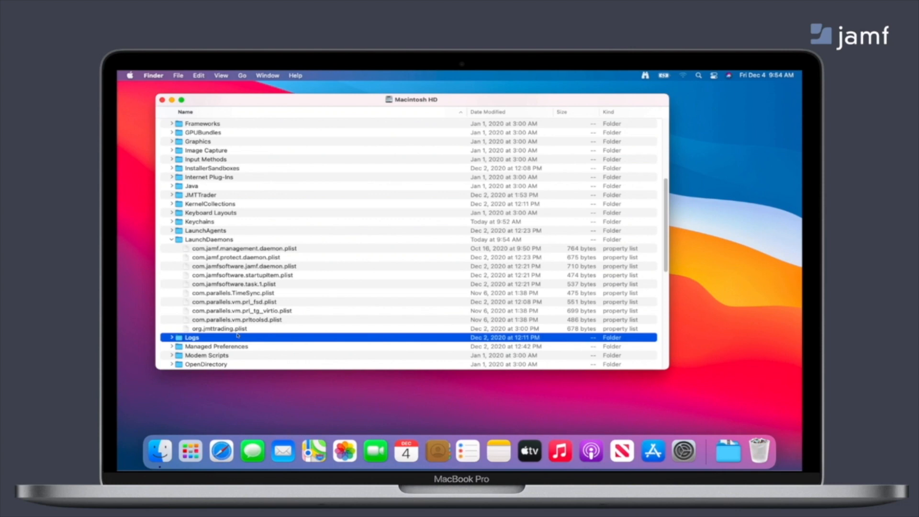
pyautogui.moveTo(232, 396)
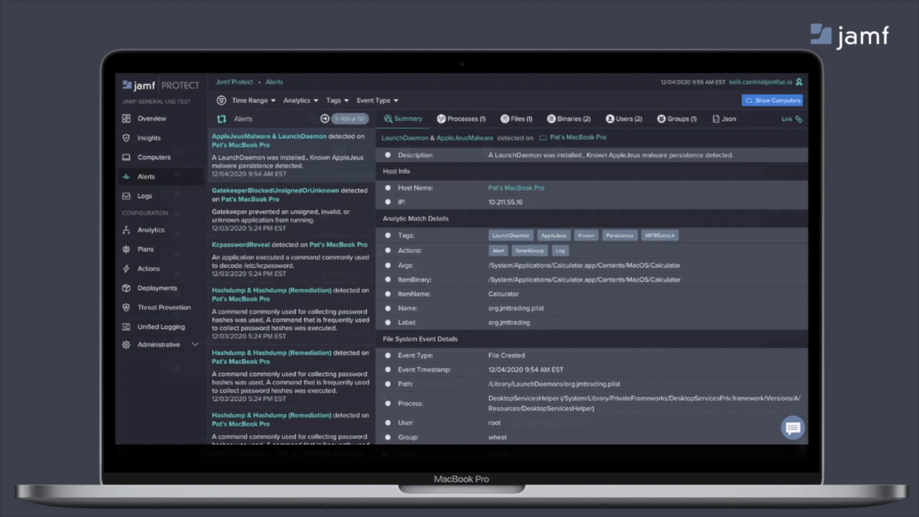
# Bring up the AppleJeusMalware & LaunchDaemon alert summary for the MacBook.
pyautogui.click(520, 119)
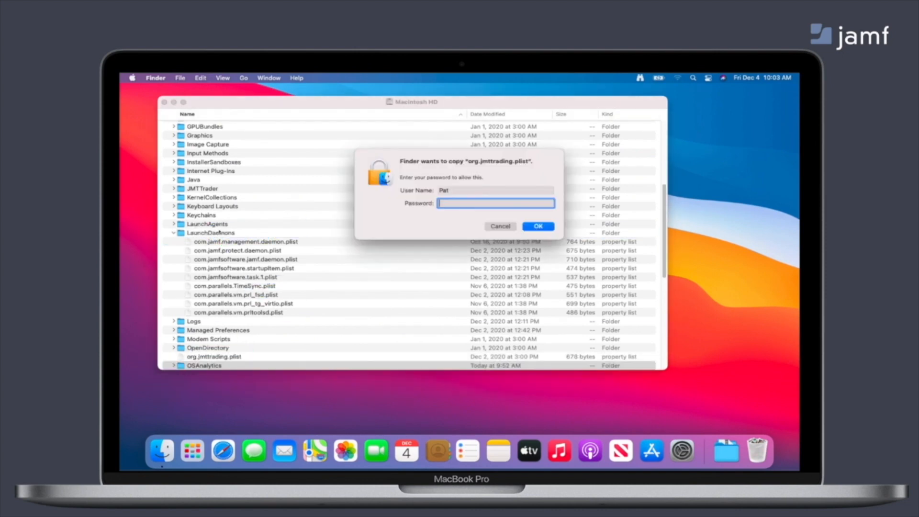
# Authorize copying org.jmttrading.plist into LaunchDaemons again with the administrator password.
pyautogui.write('••••••')
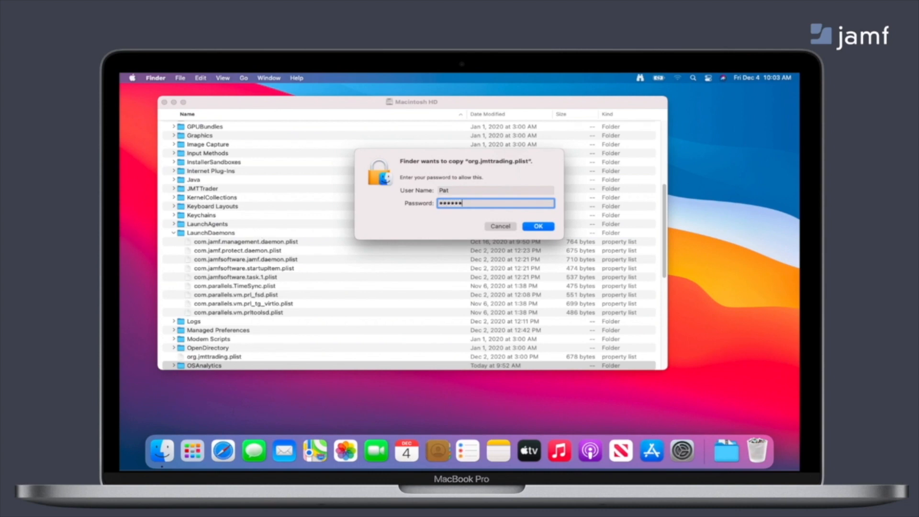
pyautogui.click(538, 226)
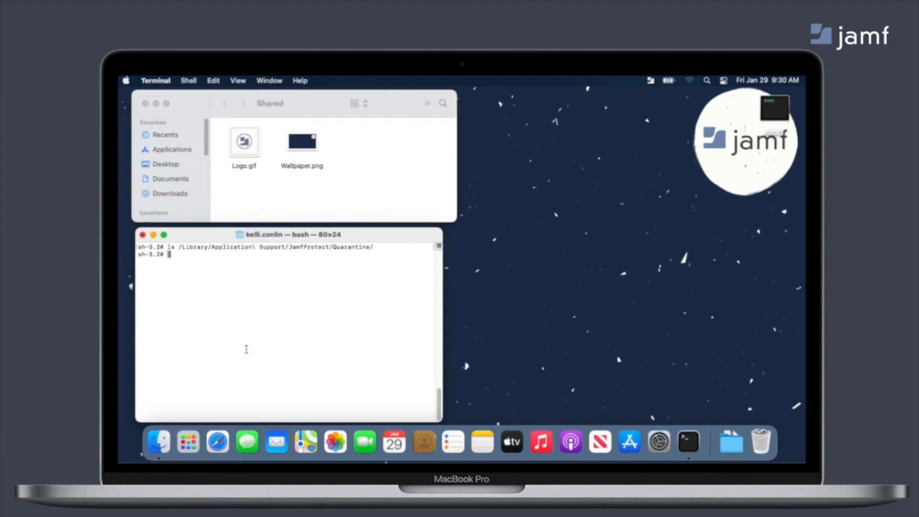
pyautogui.moveTo(680, 143)
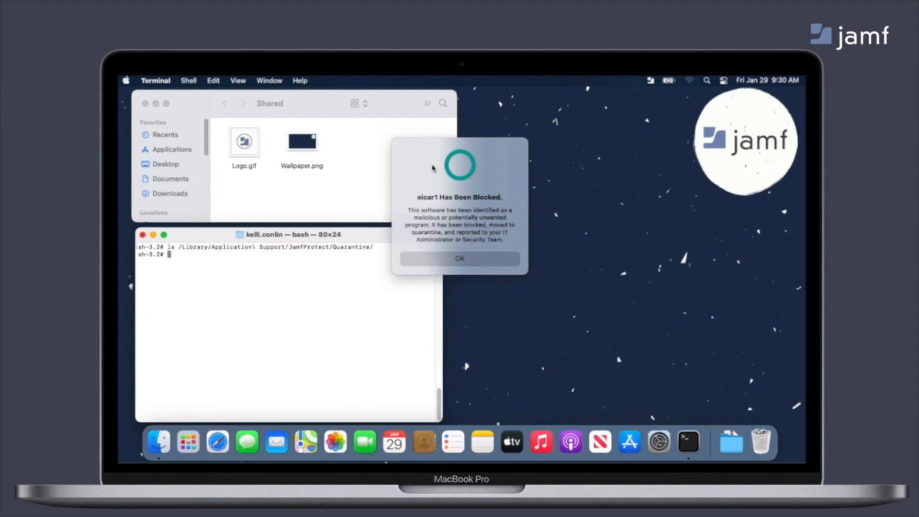
pyautogui.moveTo(440, 176)
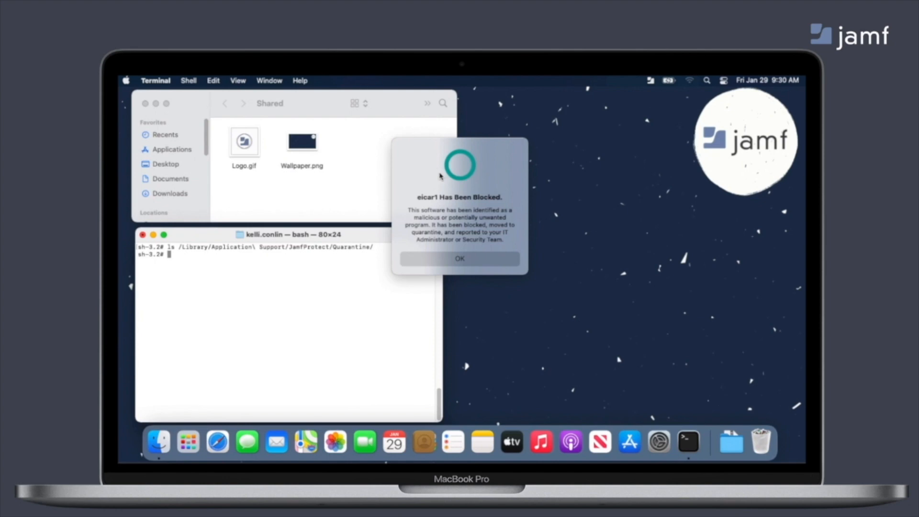
pyautogui.moveTo(446, 191)
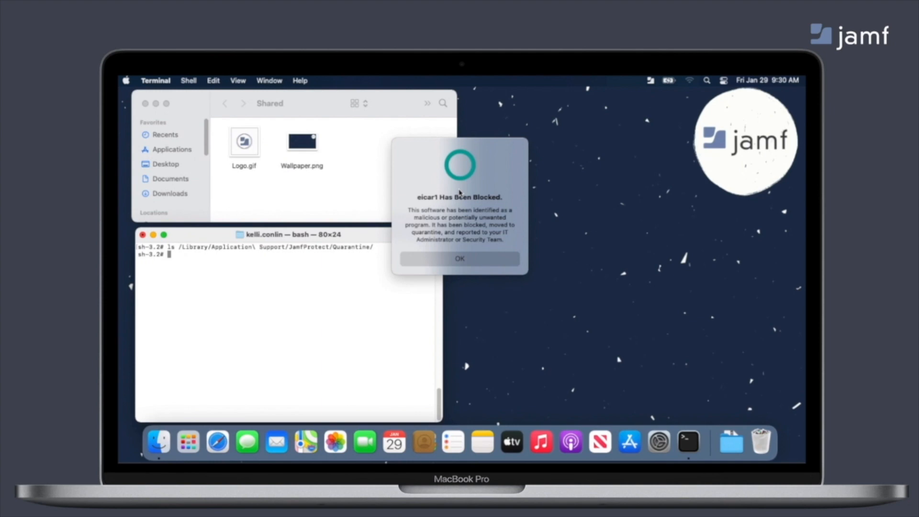
# Dismiss the eicar1 blocked notice and Remediation Complete, then return to Terminal to recheck Quarantine.
pyautogui.click(460, 258)
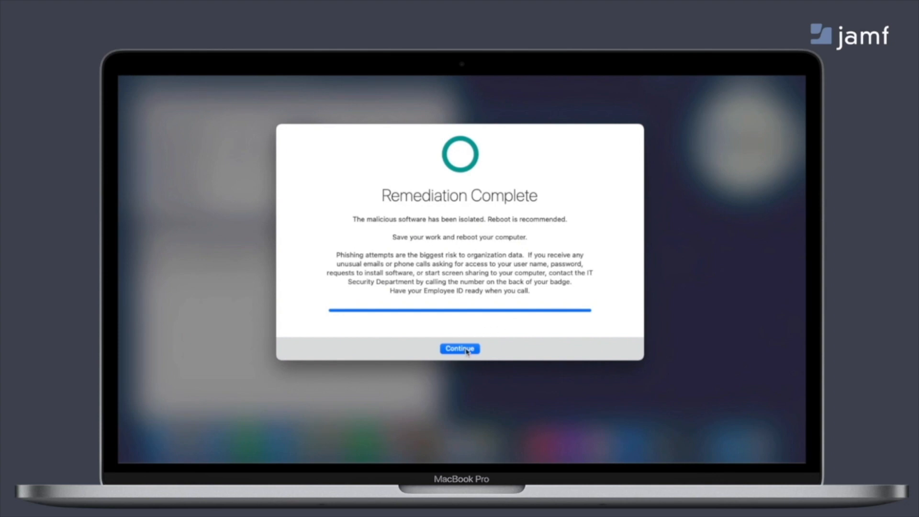
pyautogui.click(459, 349)
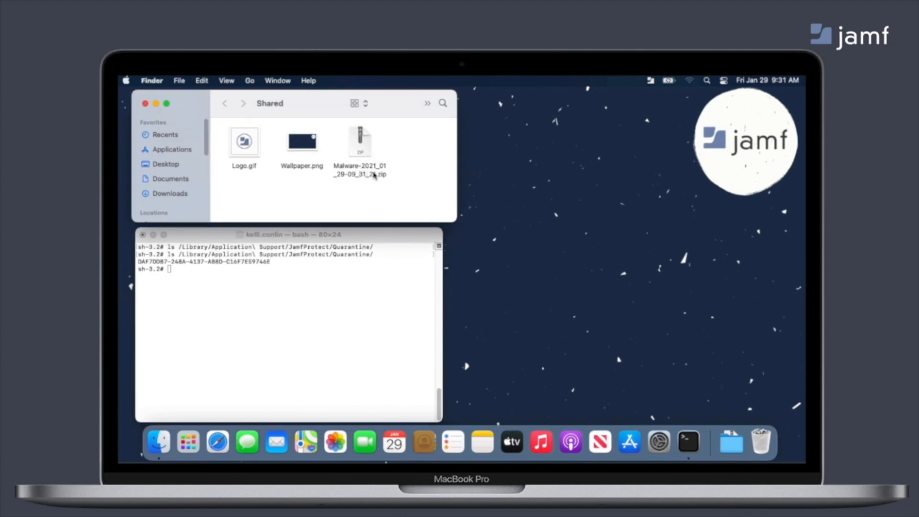
pyautogui.click(287, 331)
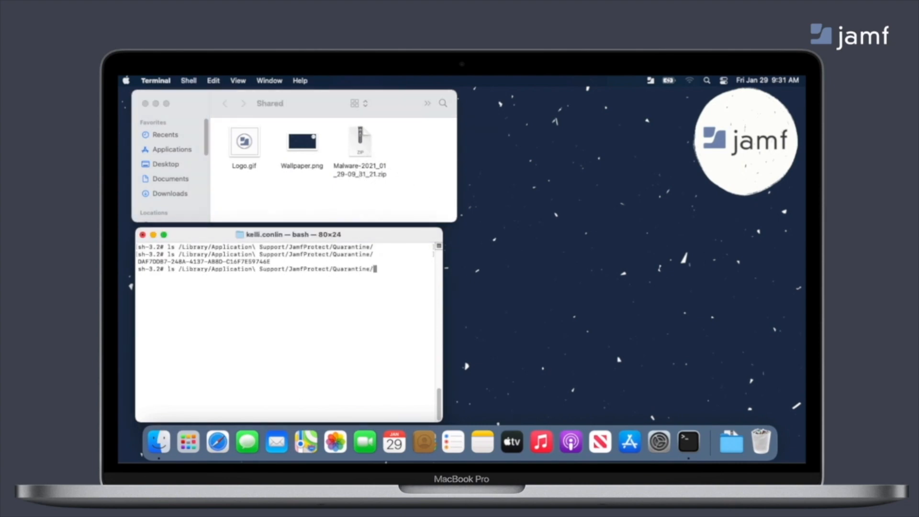